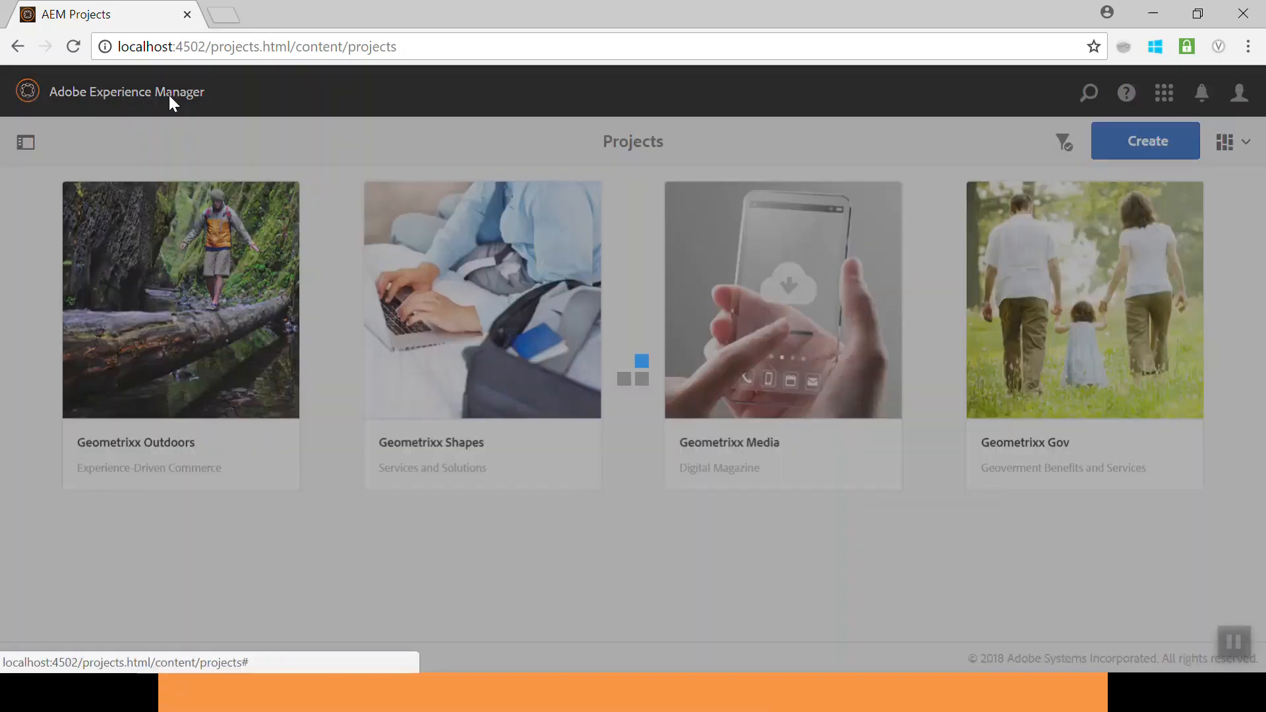
Open the Sites console from the Adobe Experience Manager overview.
{"action": "left_click", "coordinate": [417, 331]}
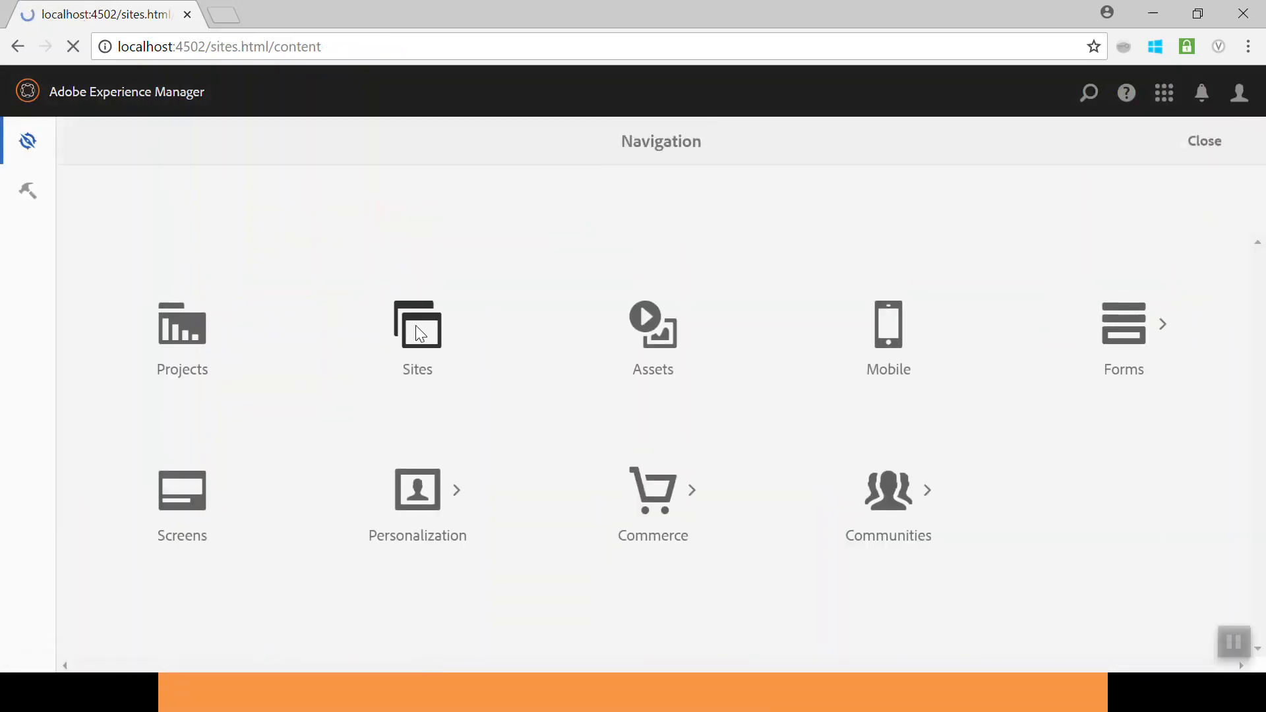
{"action": "left_click", "coordinate": [417, 330]}
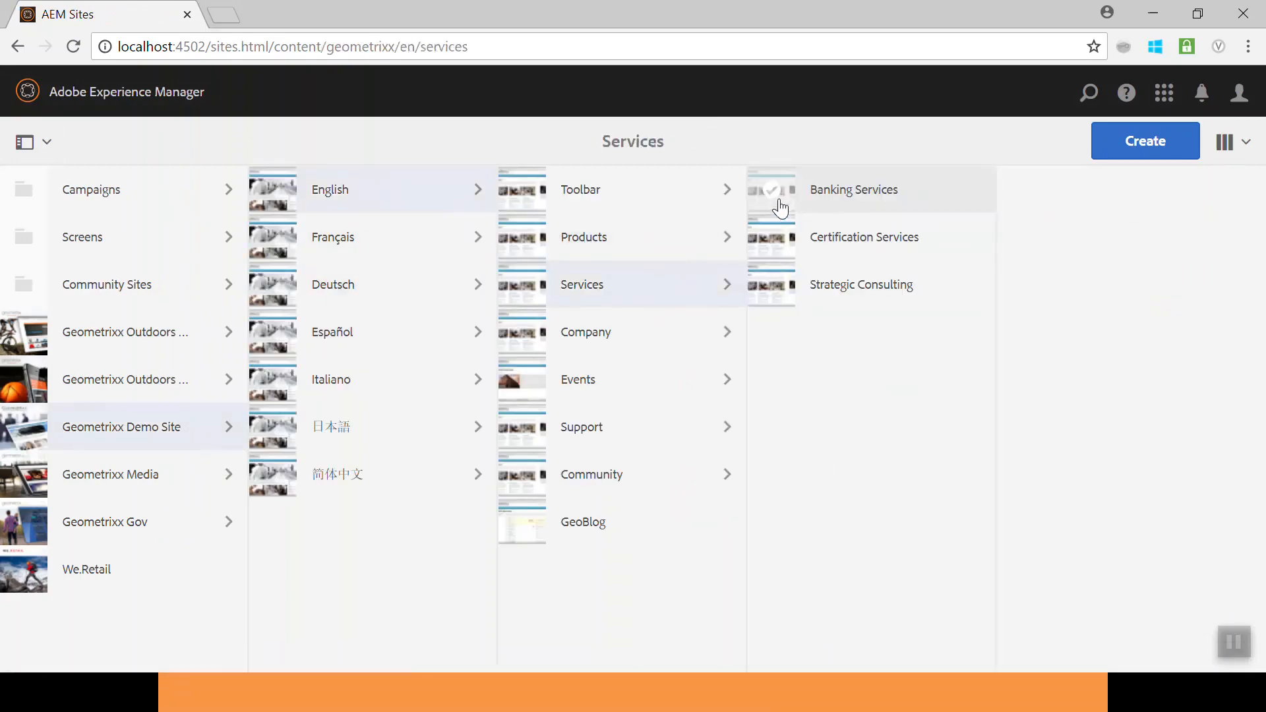
Select Banking Services and show its Timeline panel with versions 1.0 to 1.3.
{"action": "left_click", "coordinate": [770, 190]}
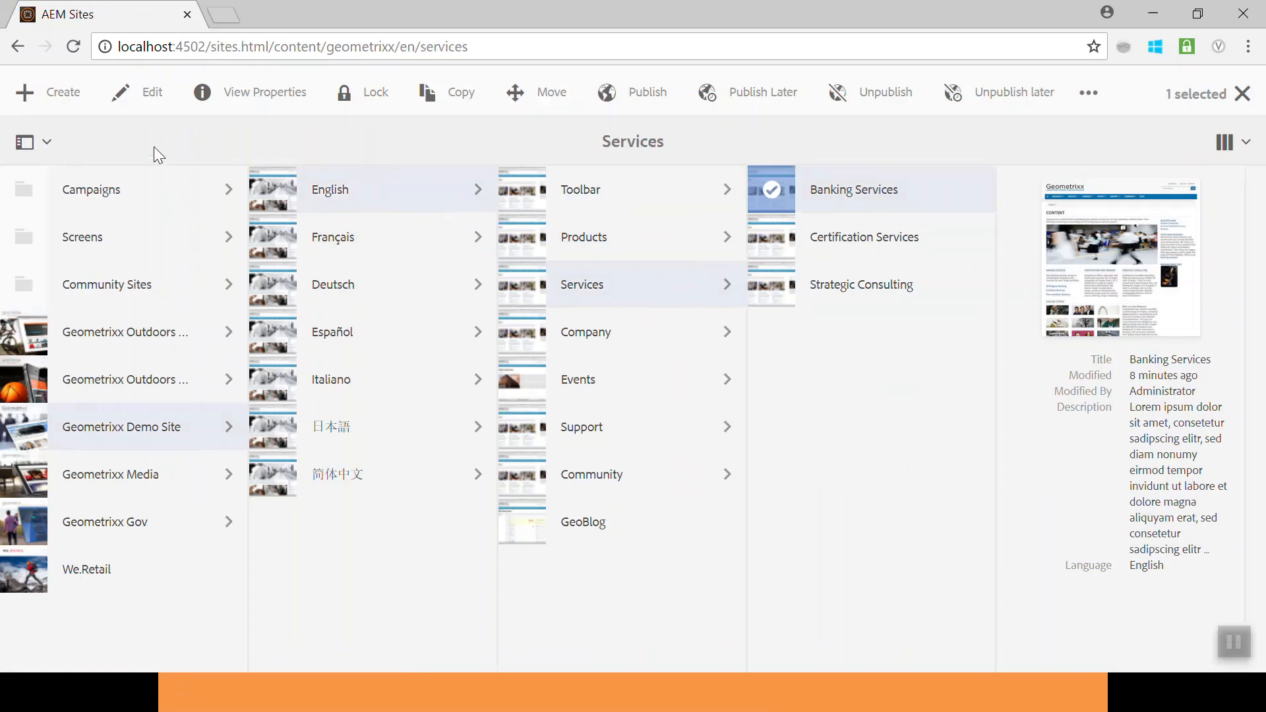
{"action": "left_click", "coordinate": [35, 143]}
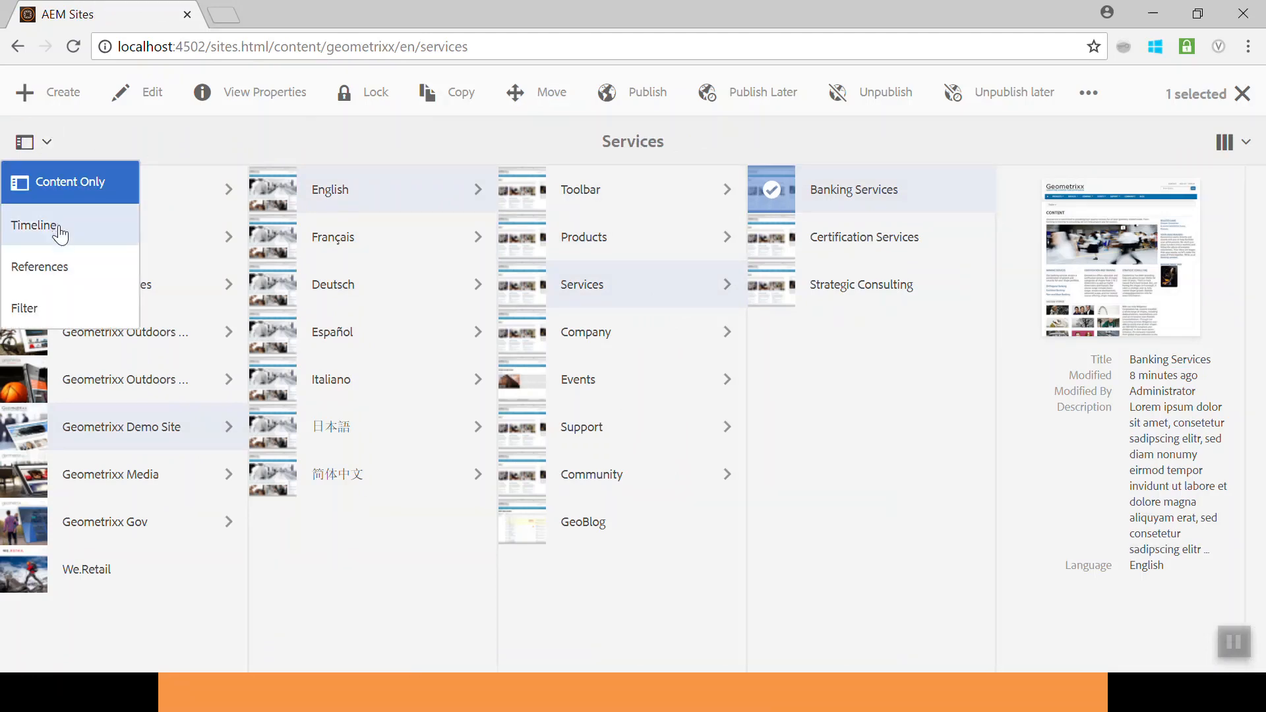
{"action": "left_click", "coordinate": [35, 226]}
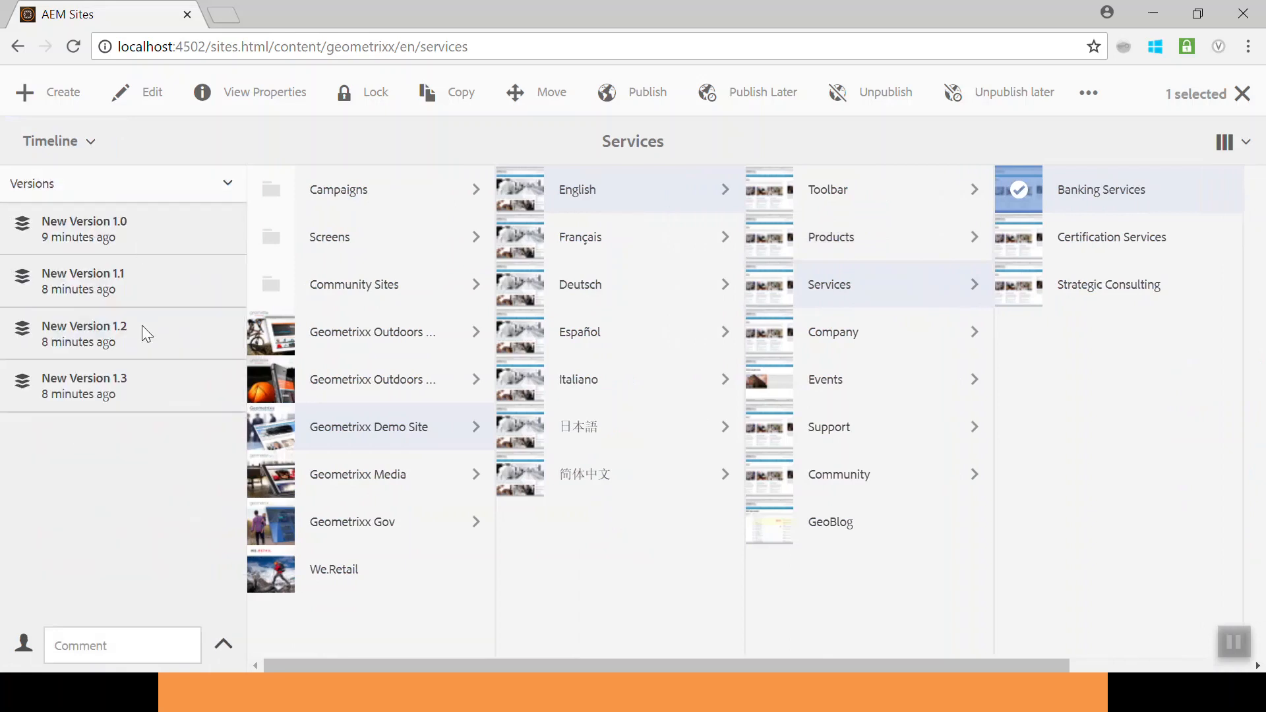
{"action": "mouse_move", "coordinate": [1062, 226]}
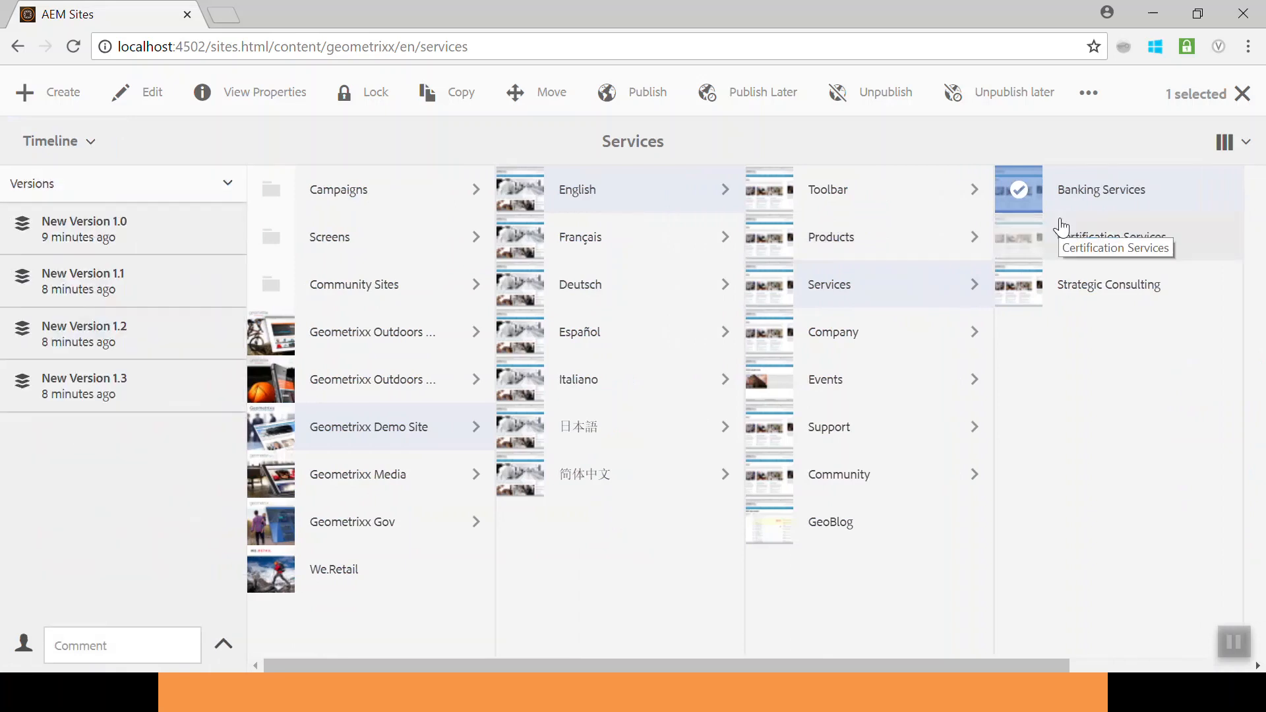
{"action": "mouse_move", "coordinate": [1014, 224]}
{"action": "type", "text": "localhost:4502/miscadmin"}
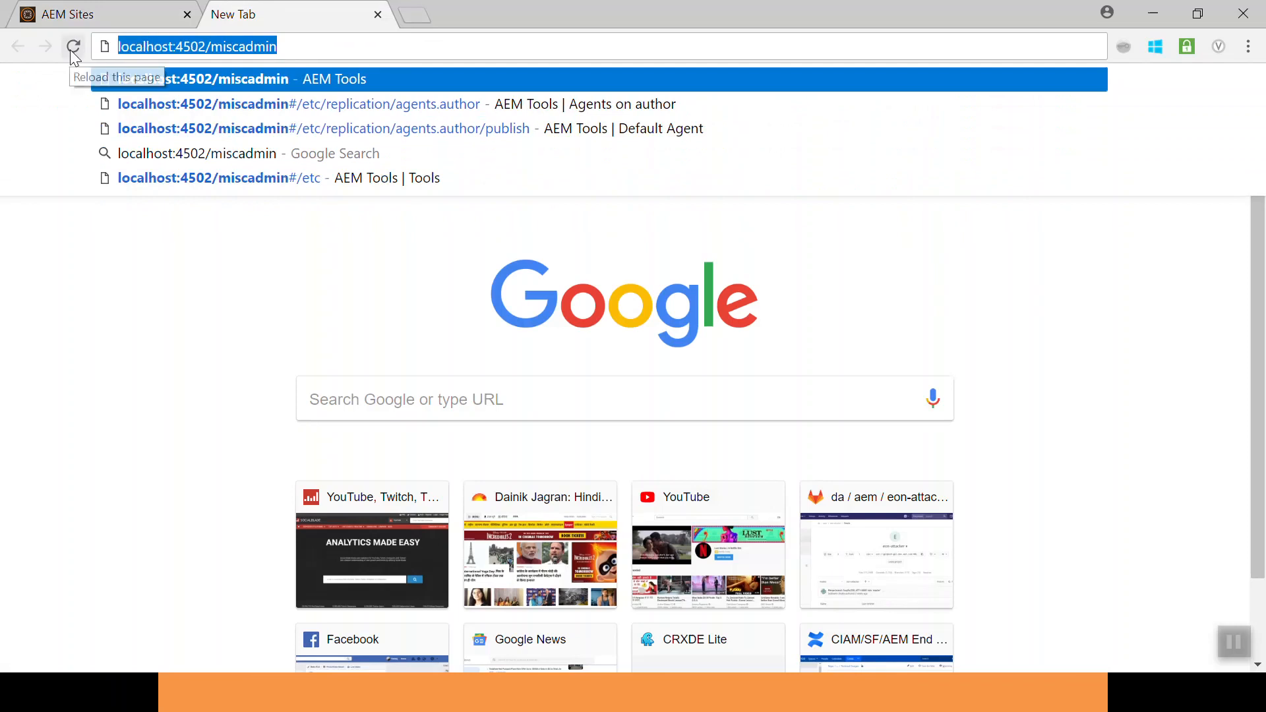
{"action": "mouse_move", "coordinate": [353, 51]}
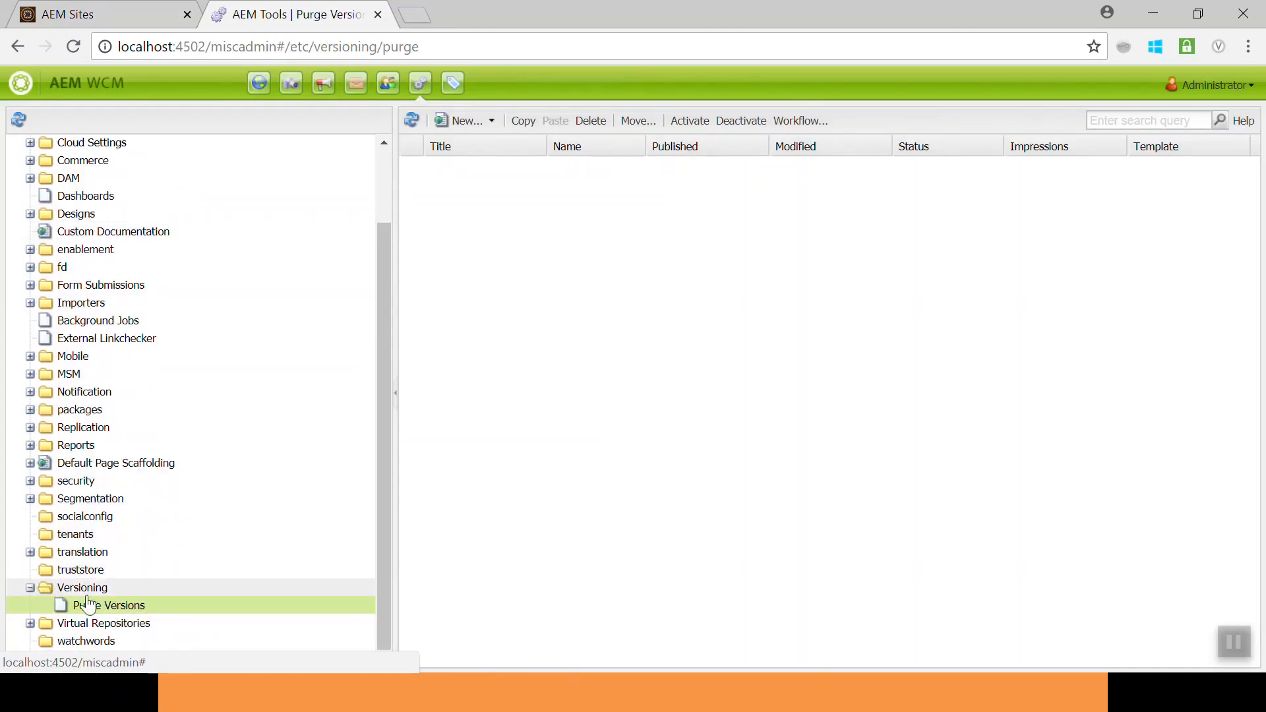
Launch Purge Versions from the Versioning section of miscadmin.
{"action": "double_click", "coordinate": [109, 605]}
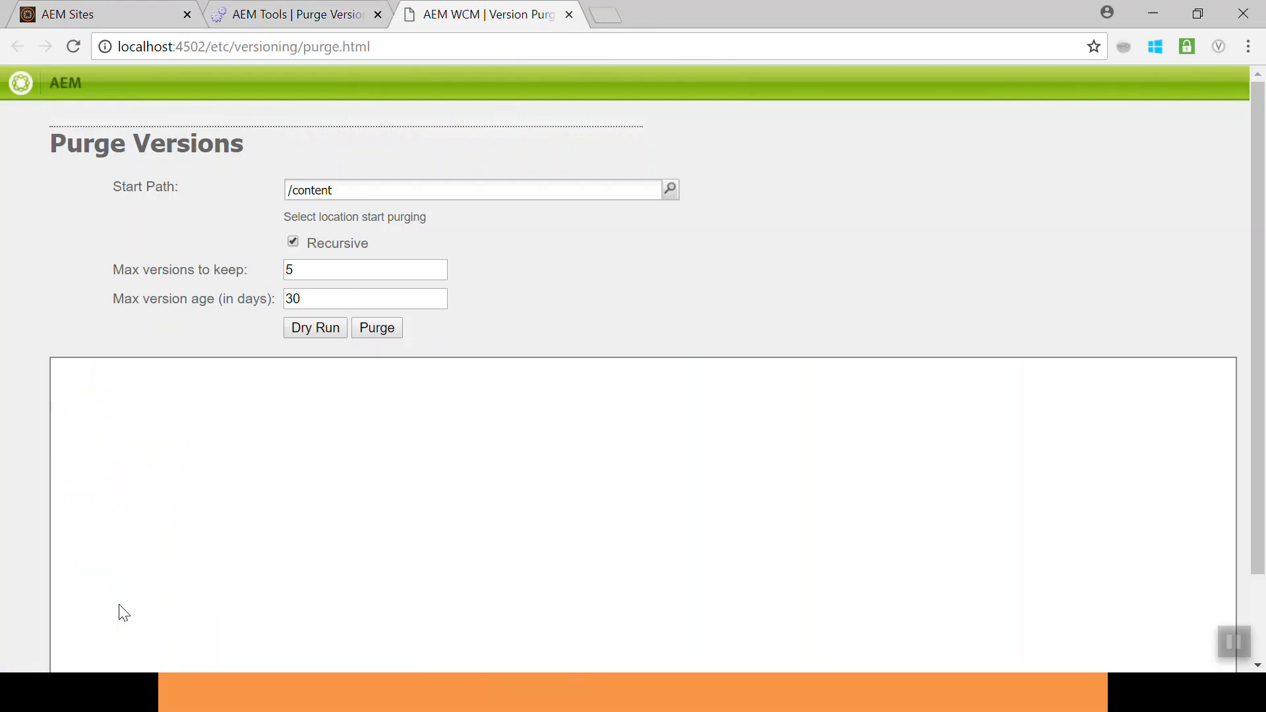
{"action": "mouse_move", "coordinate": [672, 190]}
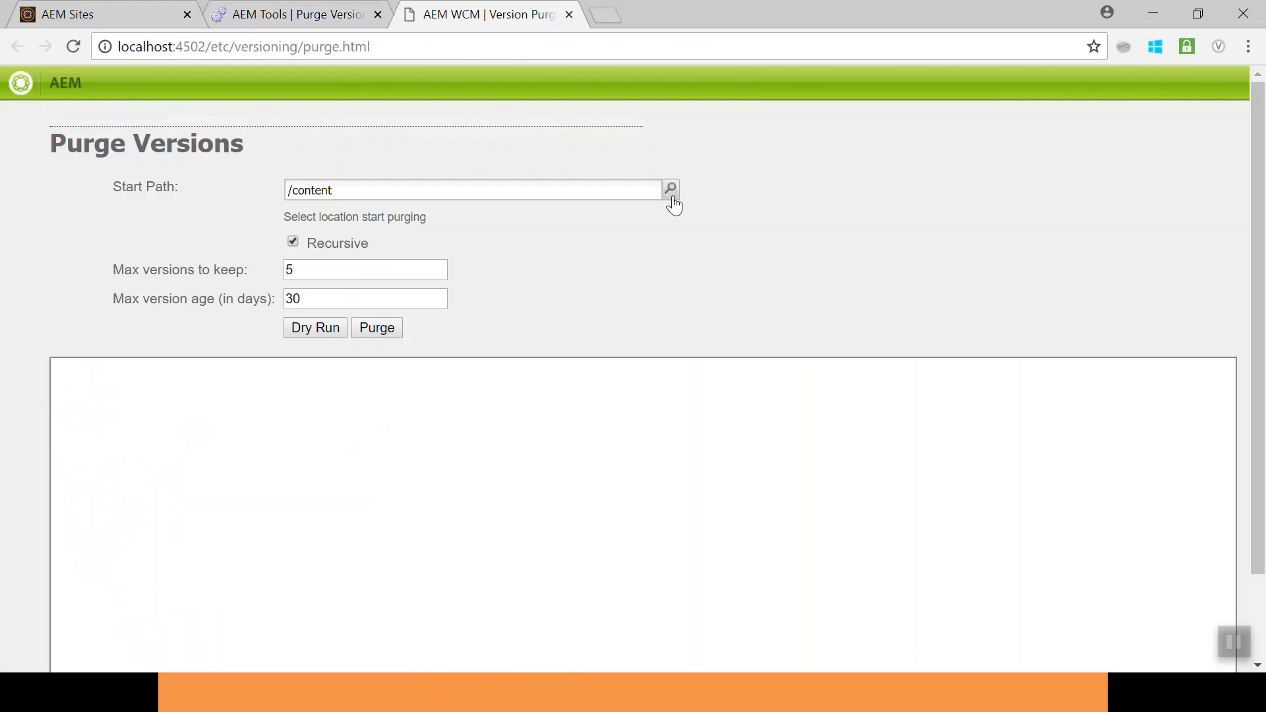
Set the purge start path to /content/geometrixx/en/services/banking via the path browser.
{"action": "left_click", "coordinate": [670, 189]}
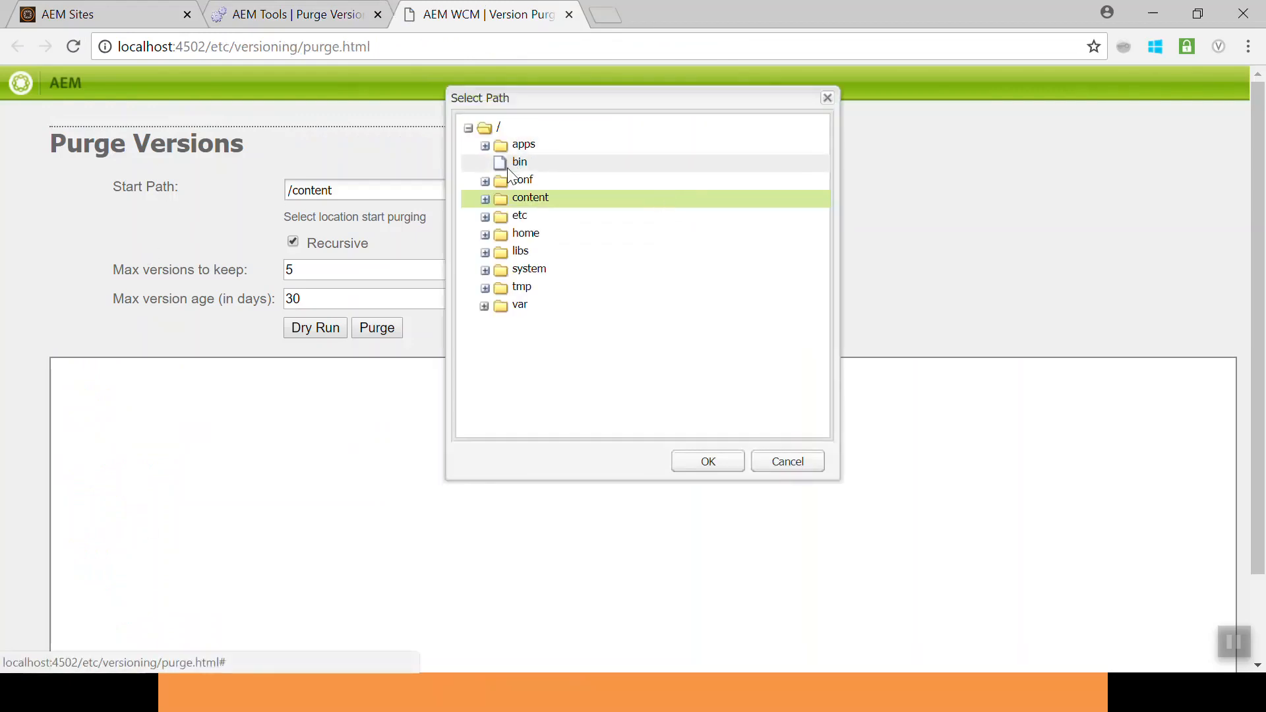
{"action": "left_click", "coordinate": [485, 197]}
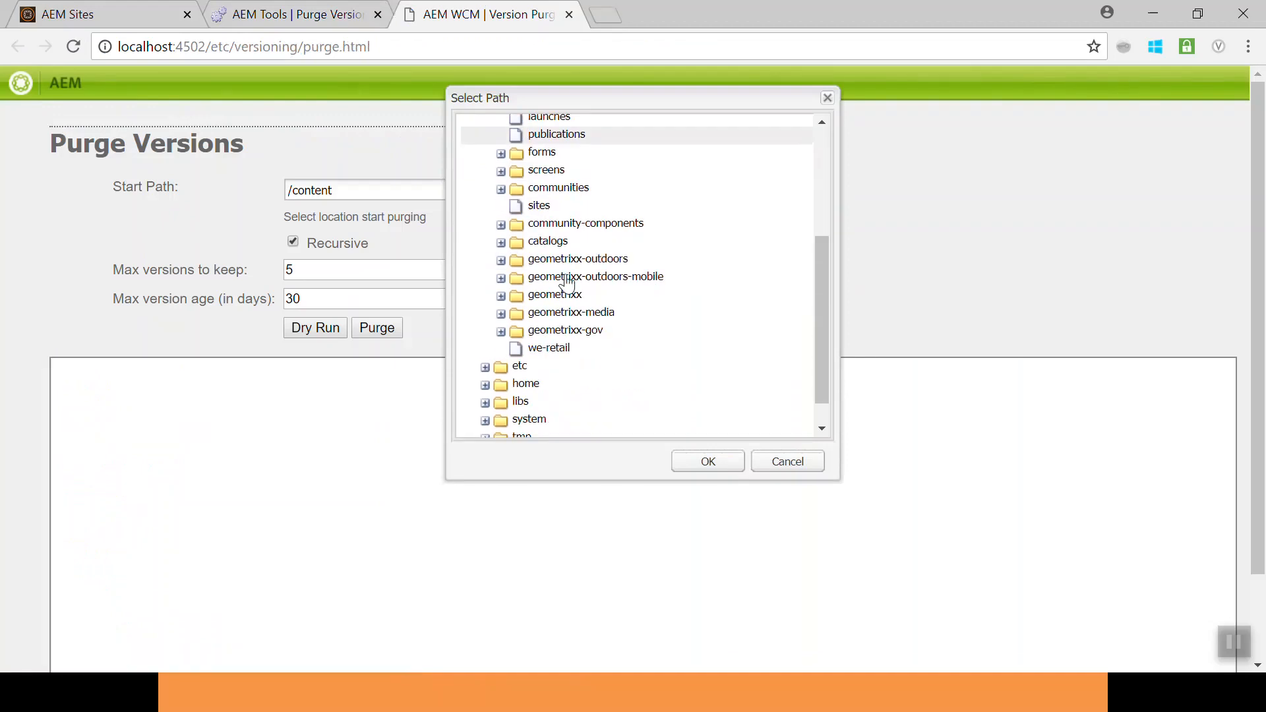
{"action": "left_click", "coordinate": [500, 295]}
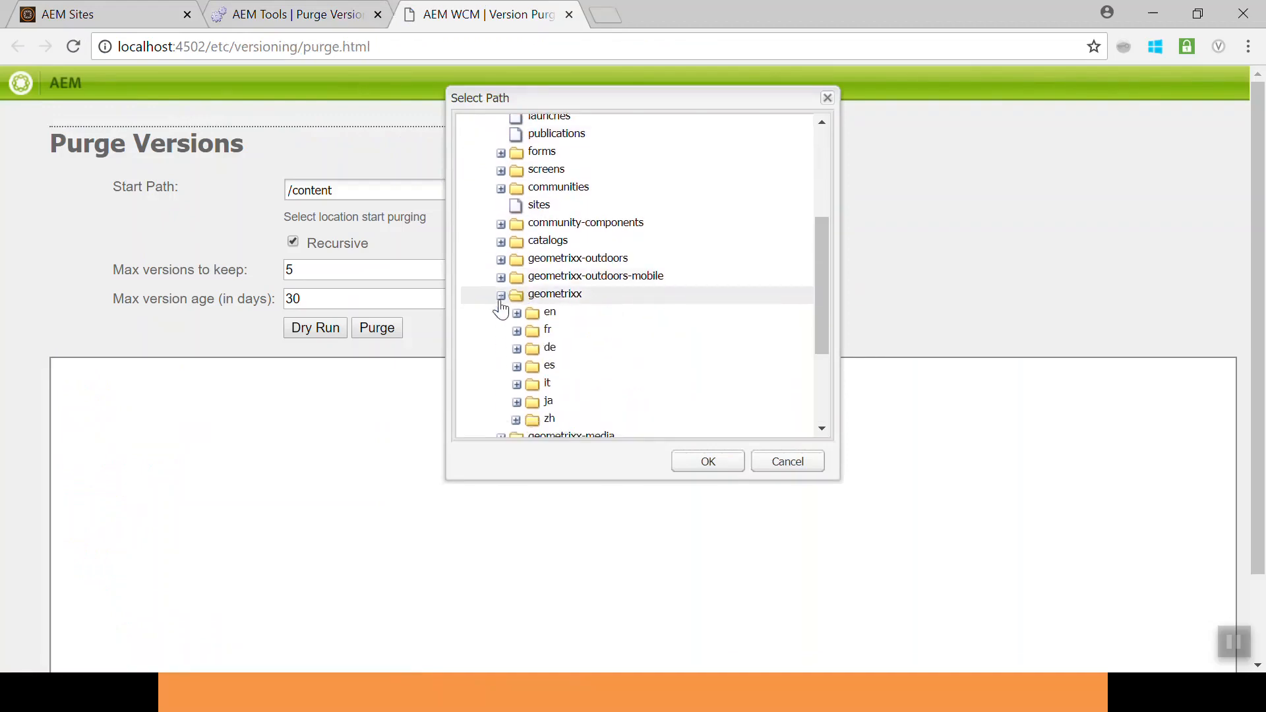
{"action": "left_click", "coordinate": [517, 313]}
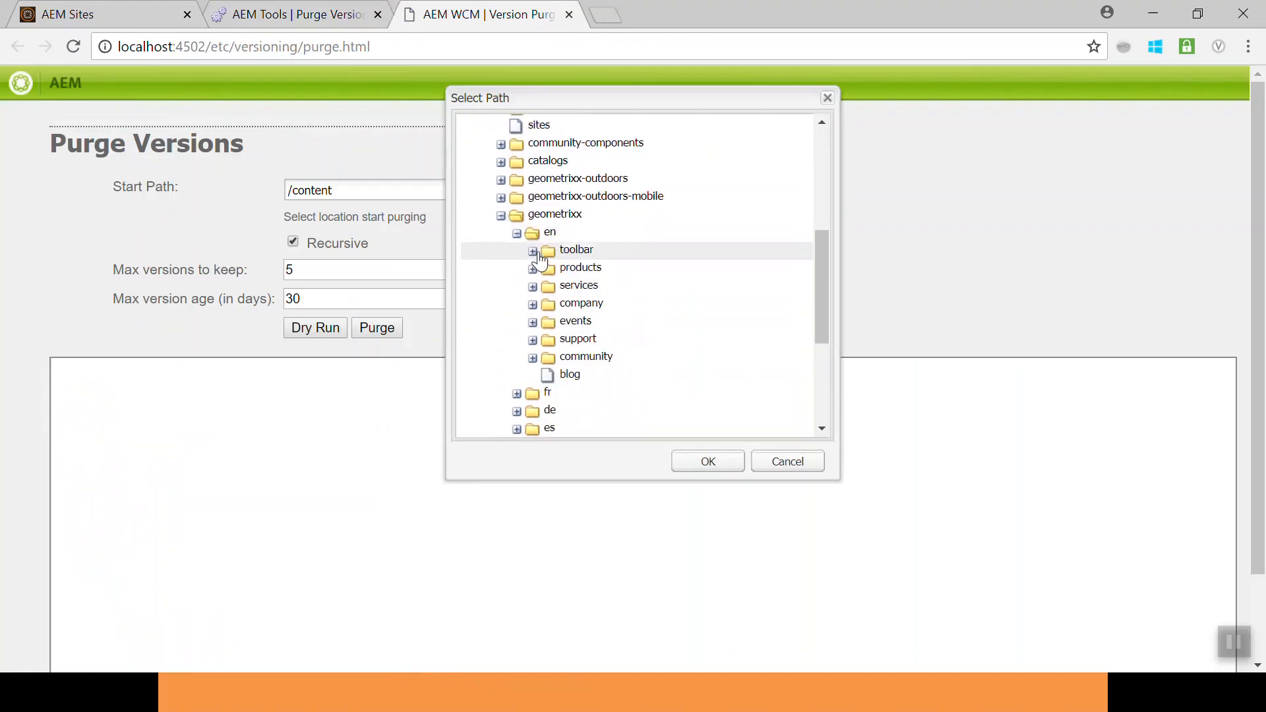
{"action": "left_click", "coordinate": [532, 285]}
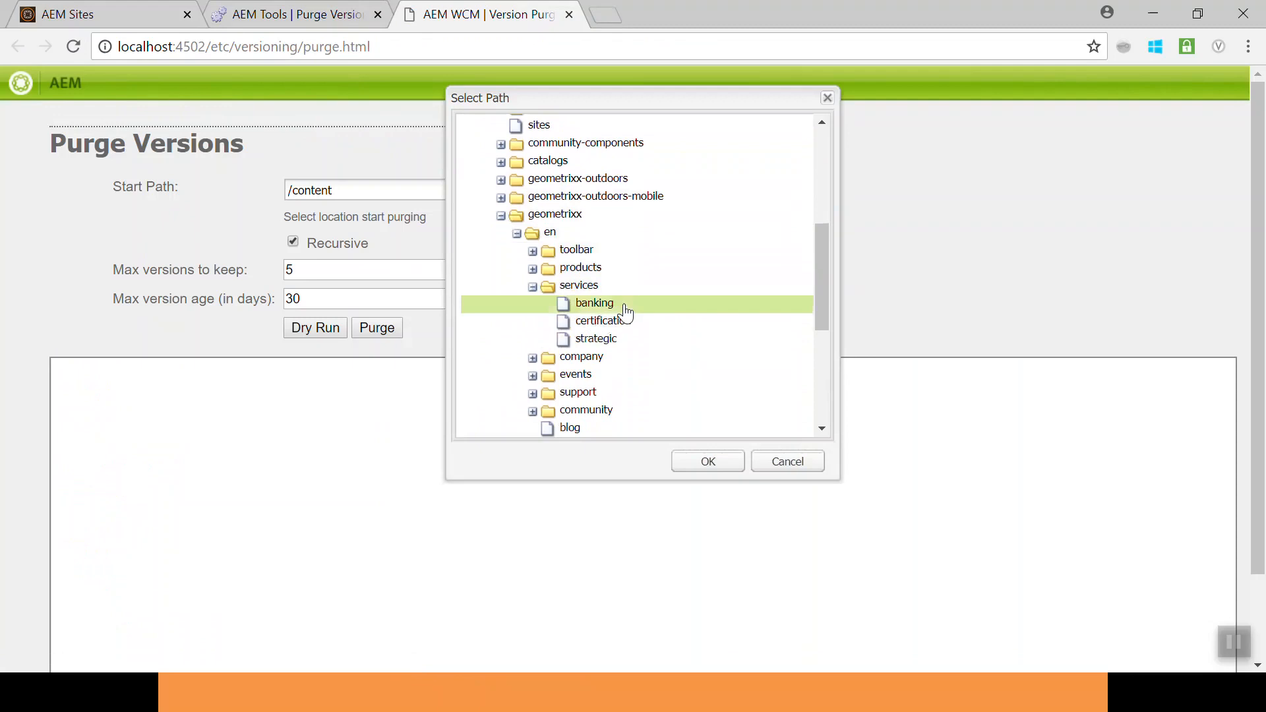
{"action": "left_click", "coordinate": [707, 461]}
{"action": "type", "text": "2"}
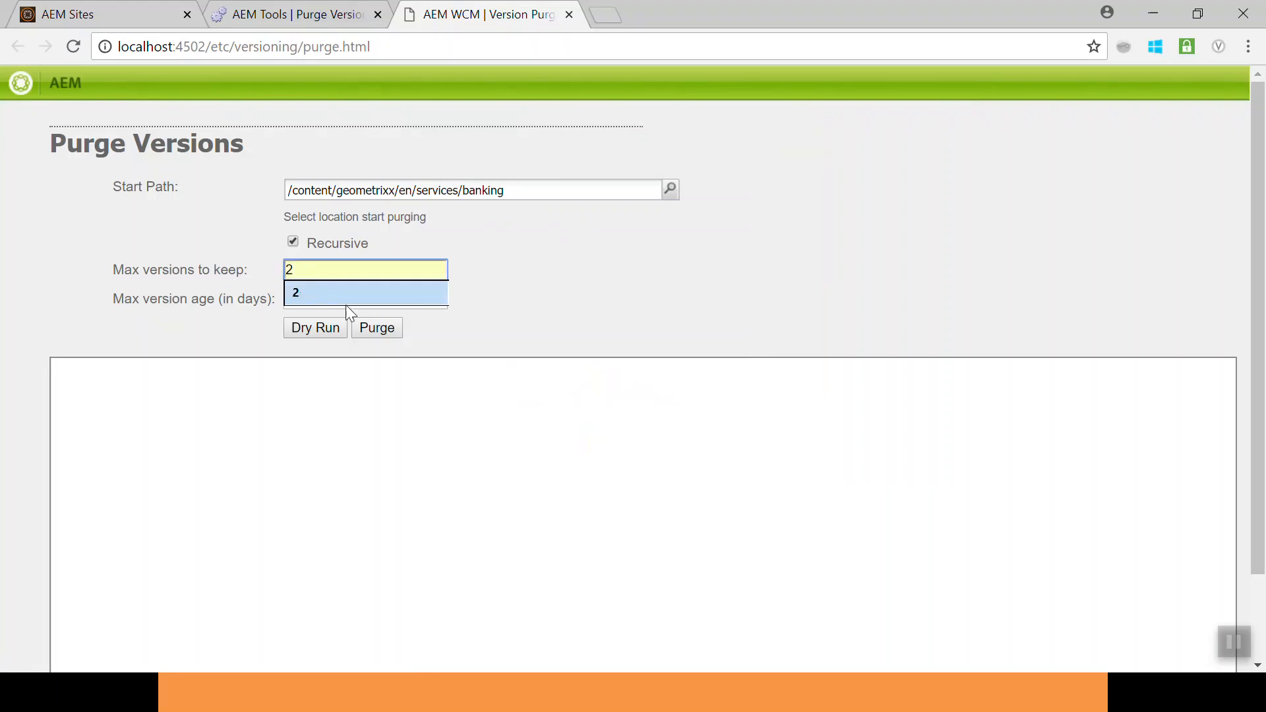
Dry-run with 2 versions kept, removing 1.0 and 1.1, then purge.
{"action": "left_click", "coordinate": [315, 328]}
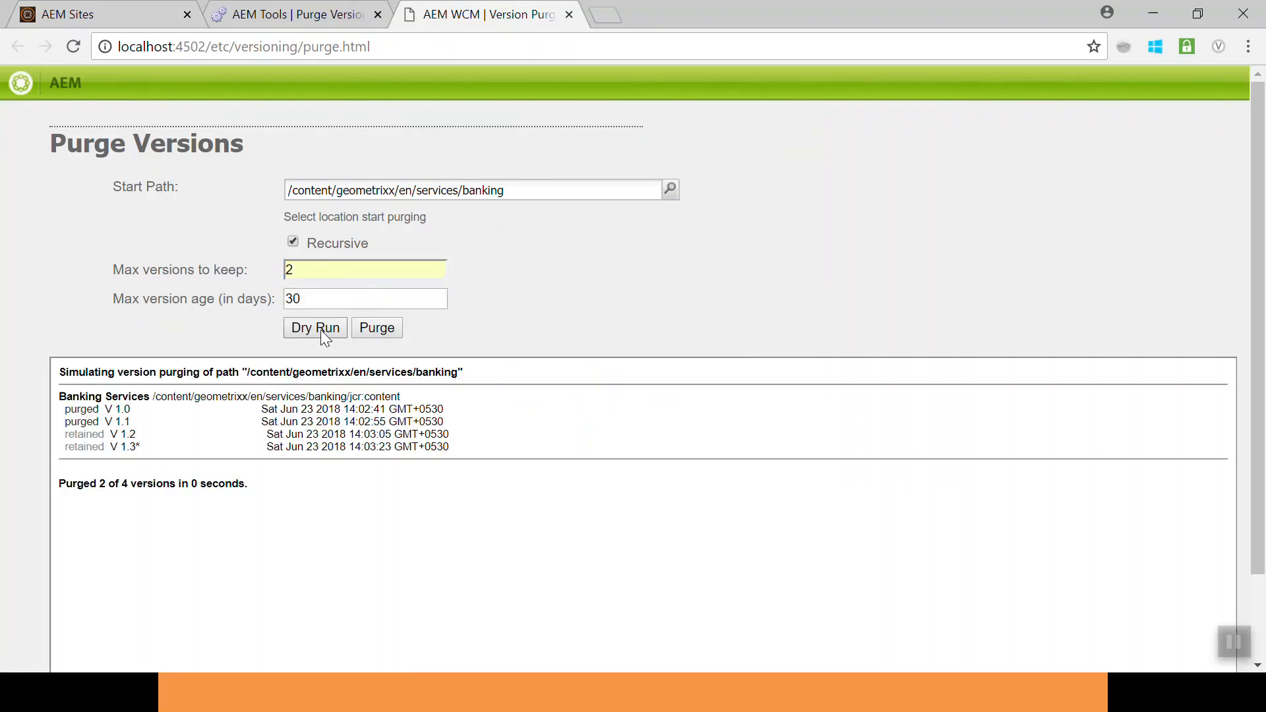
{"action": "mouse_move", "coordinate": [129, 428]}
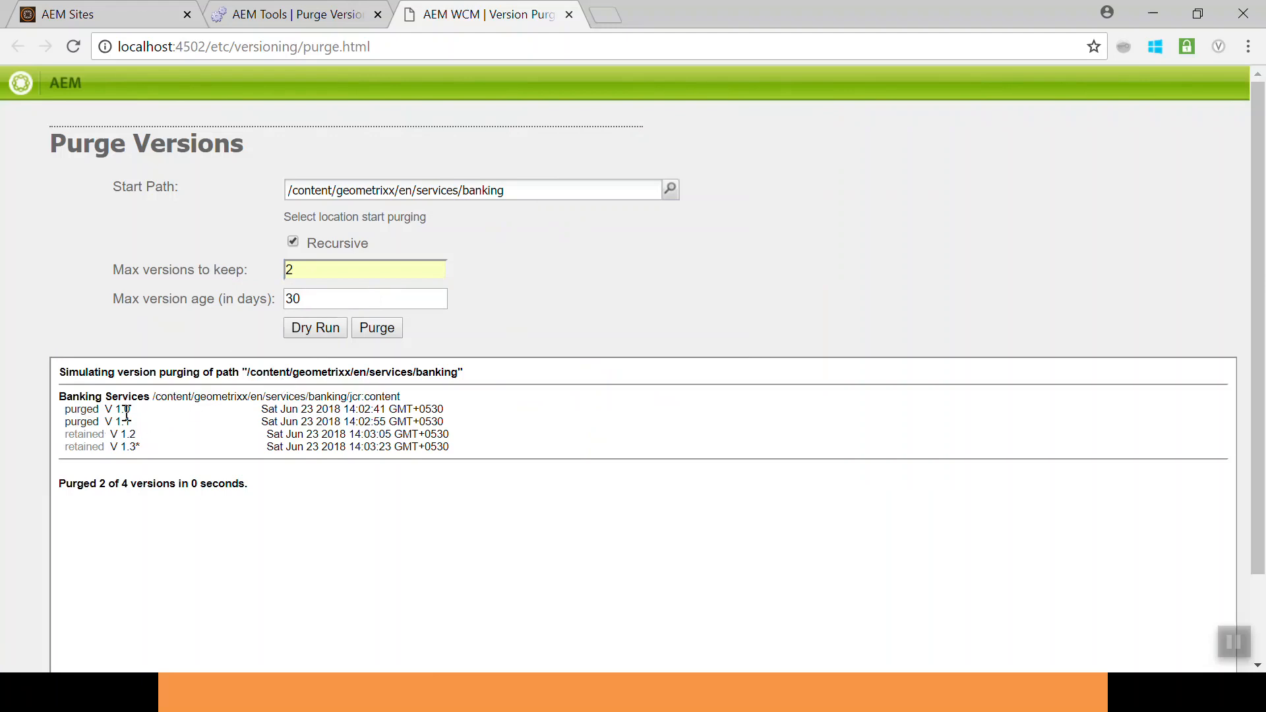
{"action": "mouse_move", "coordinate": [391, 349]}
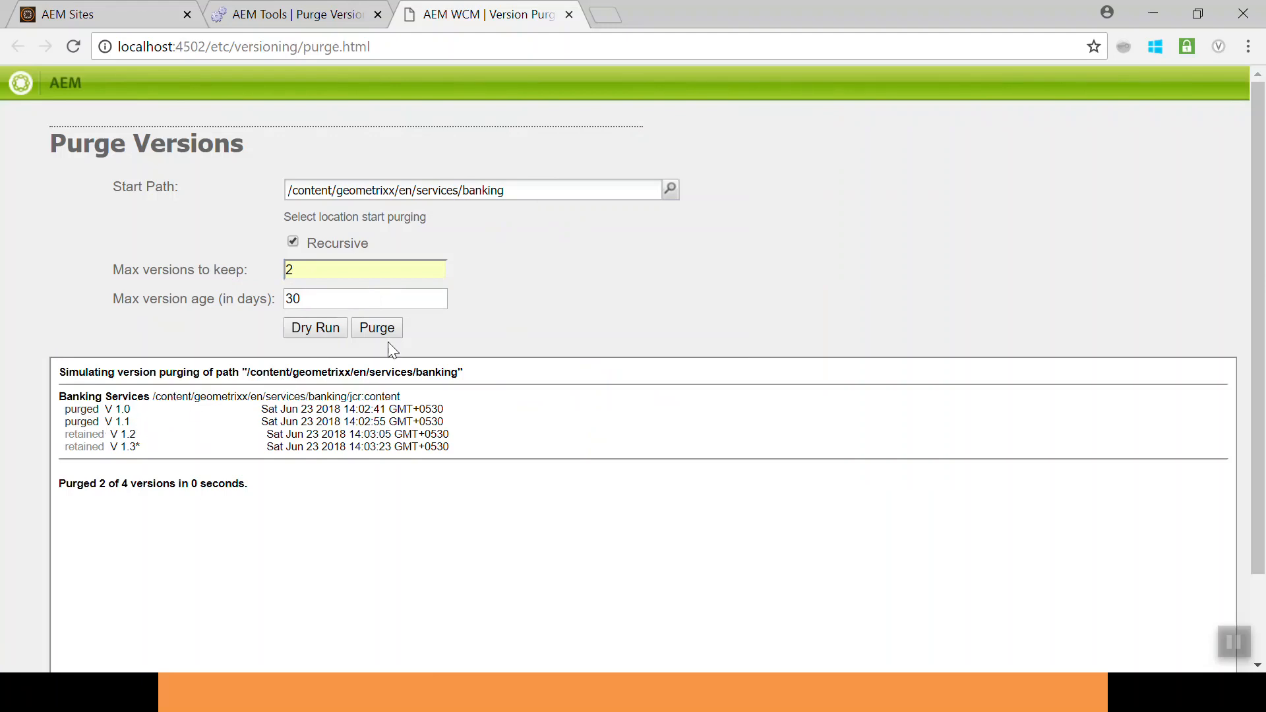
{"action": "left_click", "coordinate": [377, 327]}
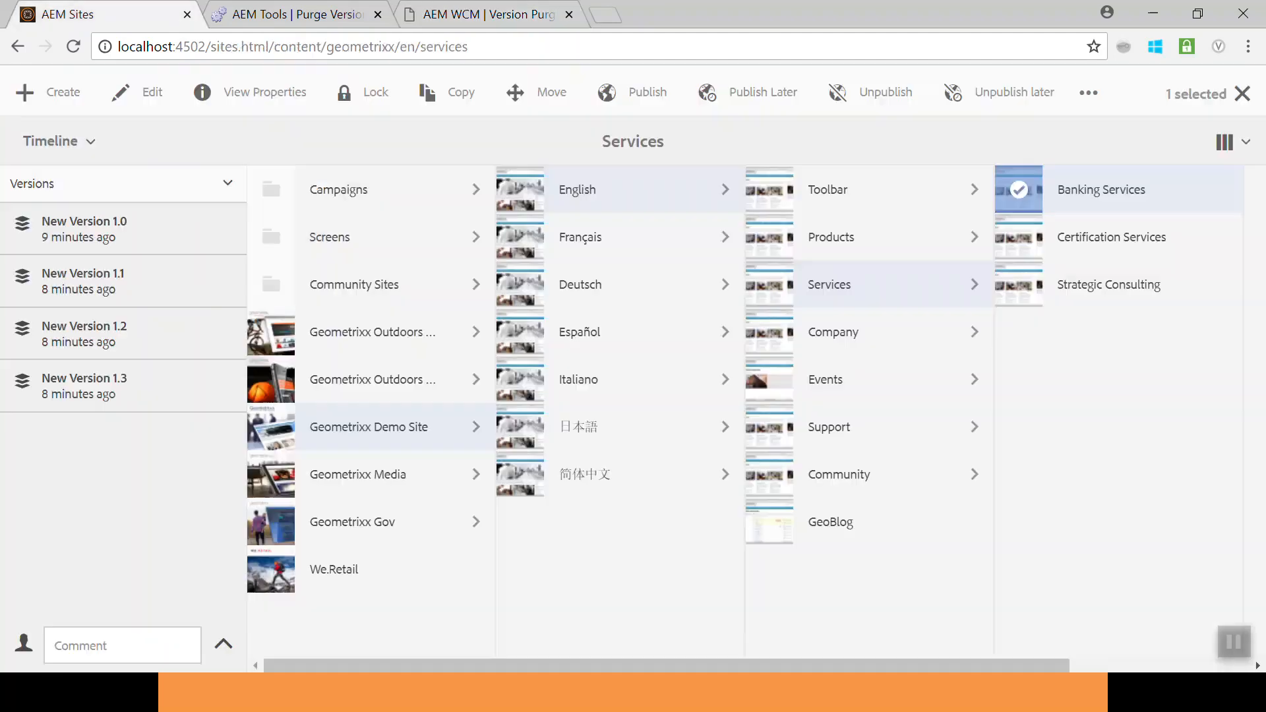
Reload Sites, select Banking Services and view its Timeline showing versions 1.2 and 1.3.
{"action": "left_click", "coordinate": [72, 46]}
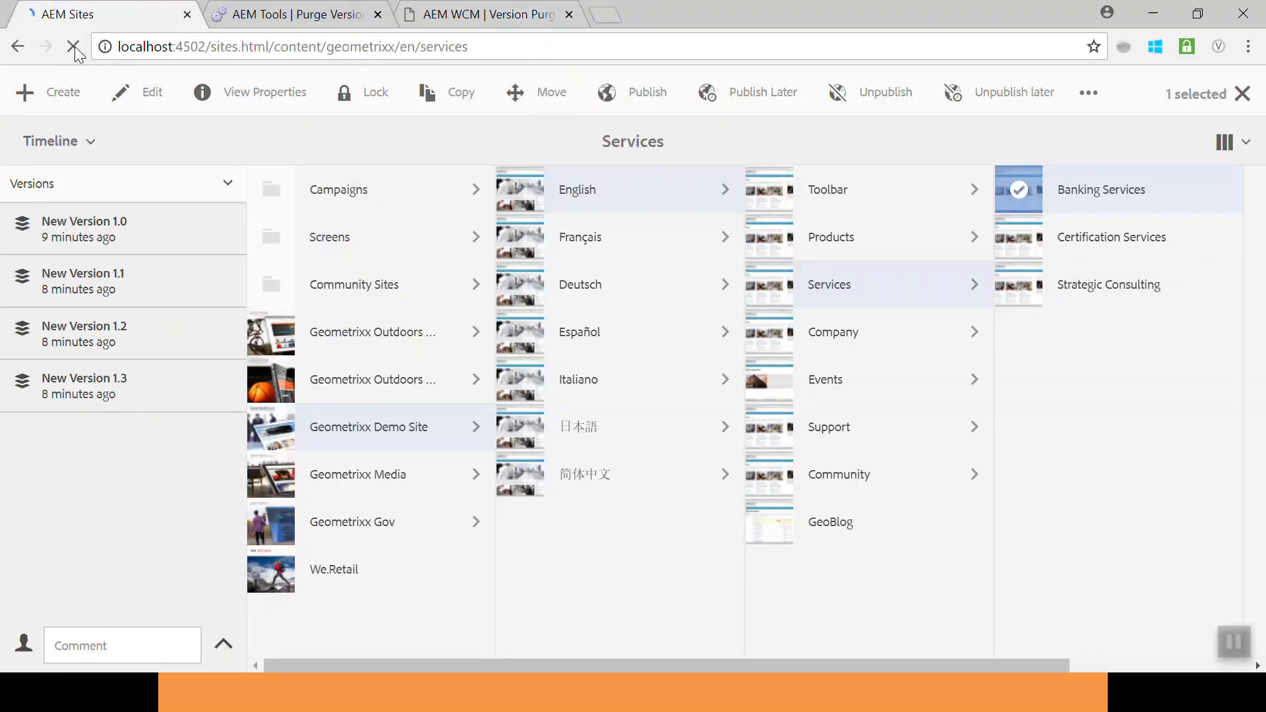
{"action": "left_click", "coordinate": [73, 46]}
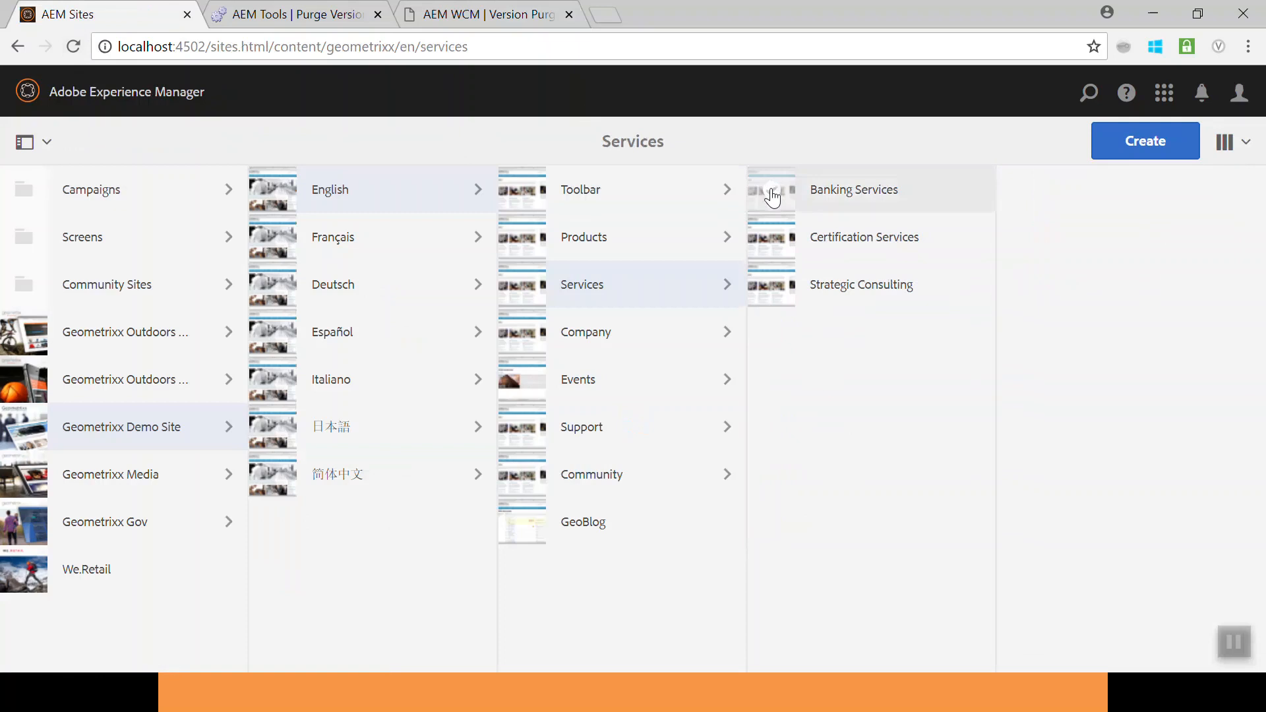
{"action": "left_click", "coordinate": [773, 190]}
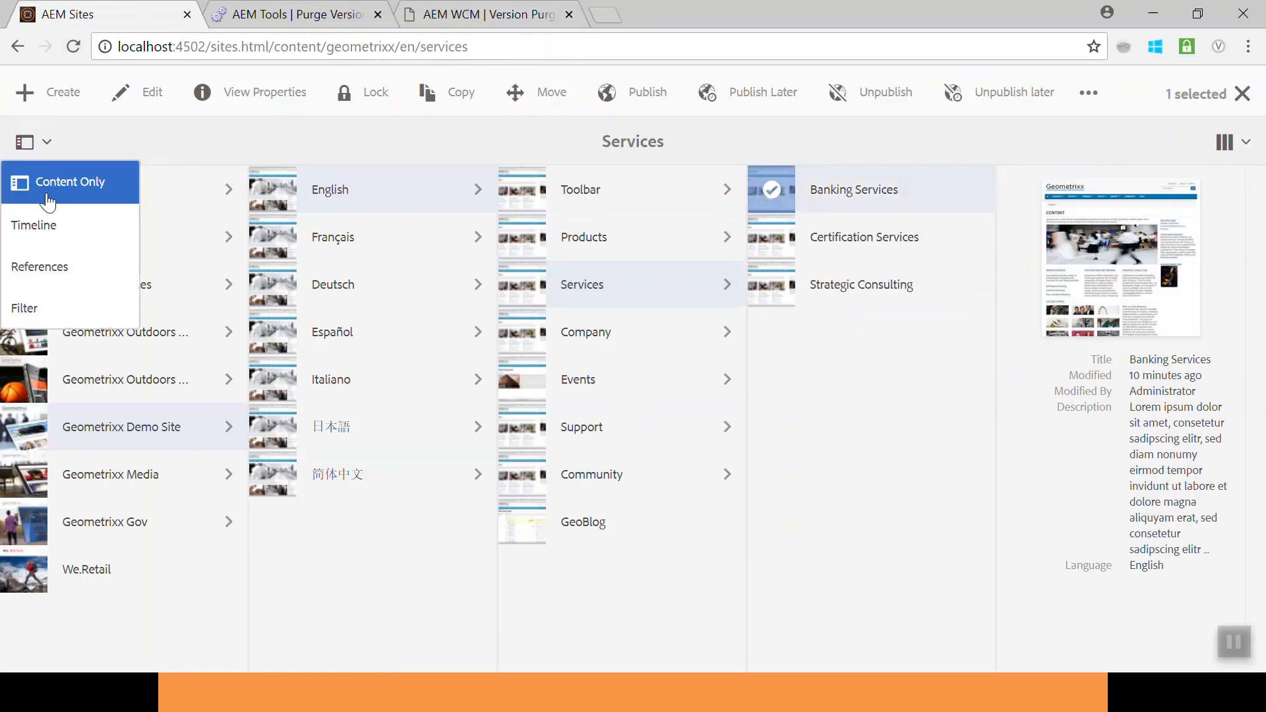
{"action": "left_click", "coordinate": [33, 225]}
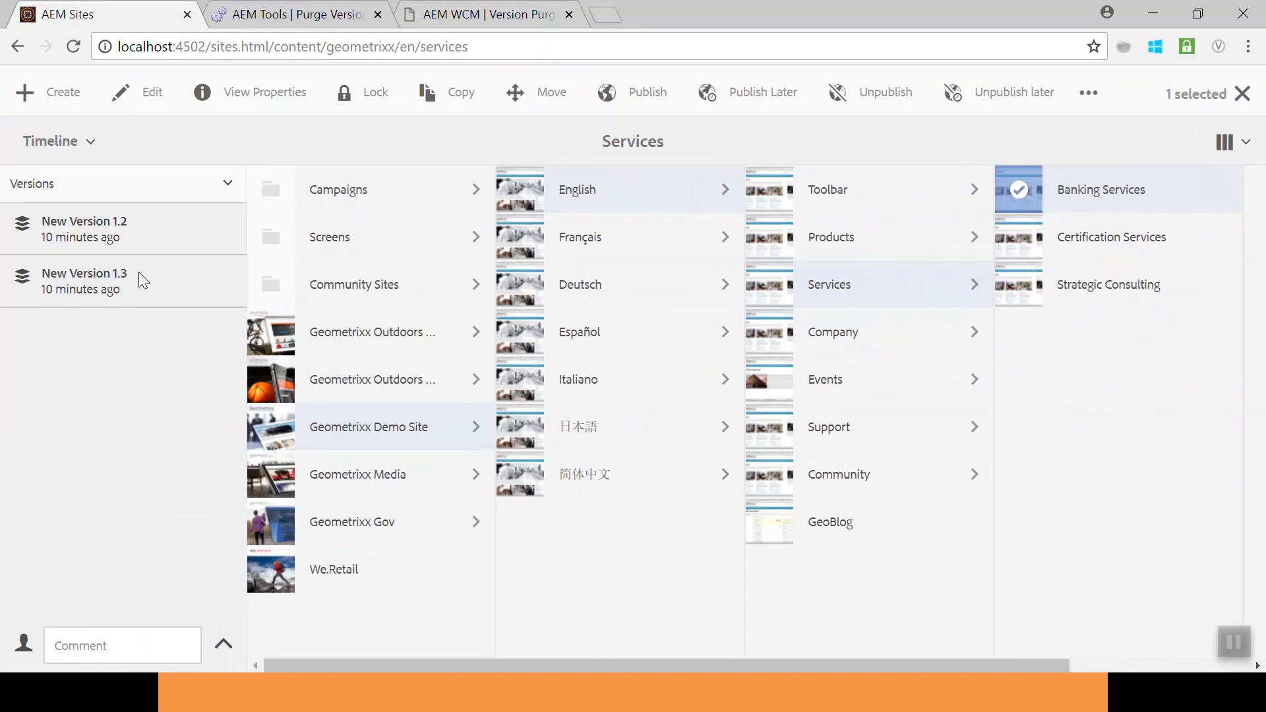
{"action": "mouse_move", "coordinate": [145, 259]}
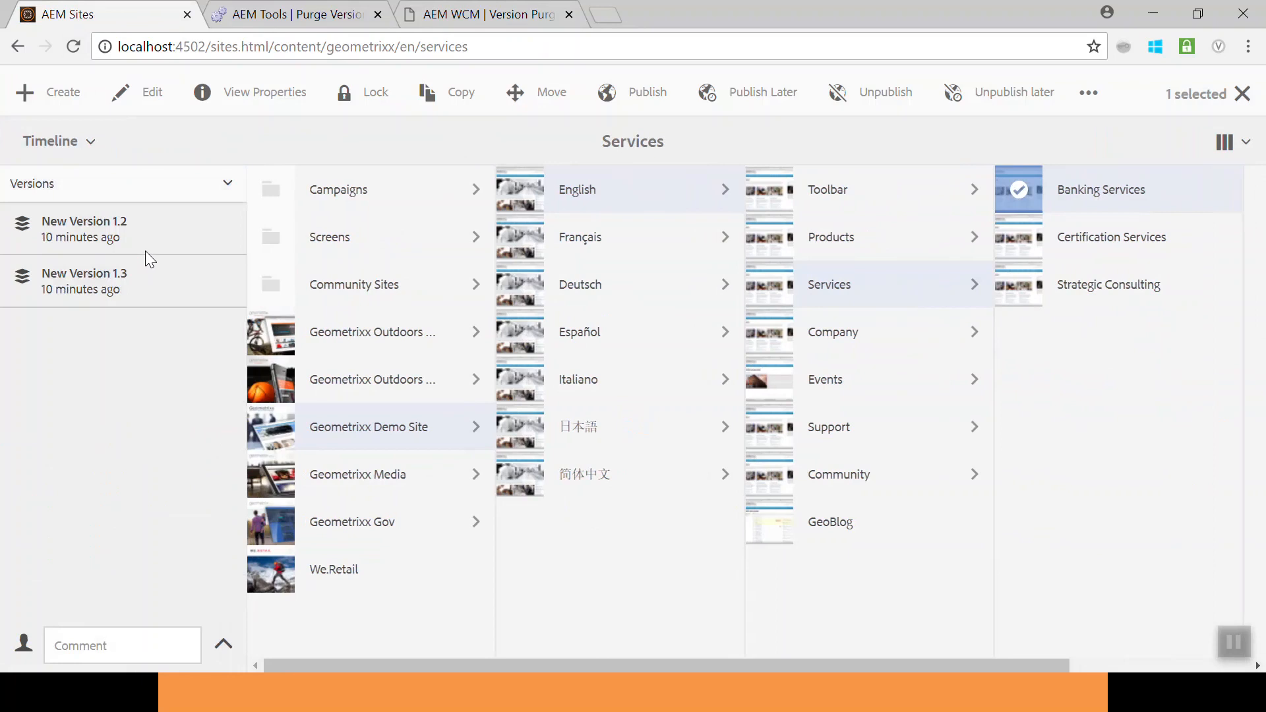